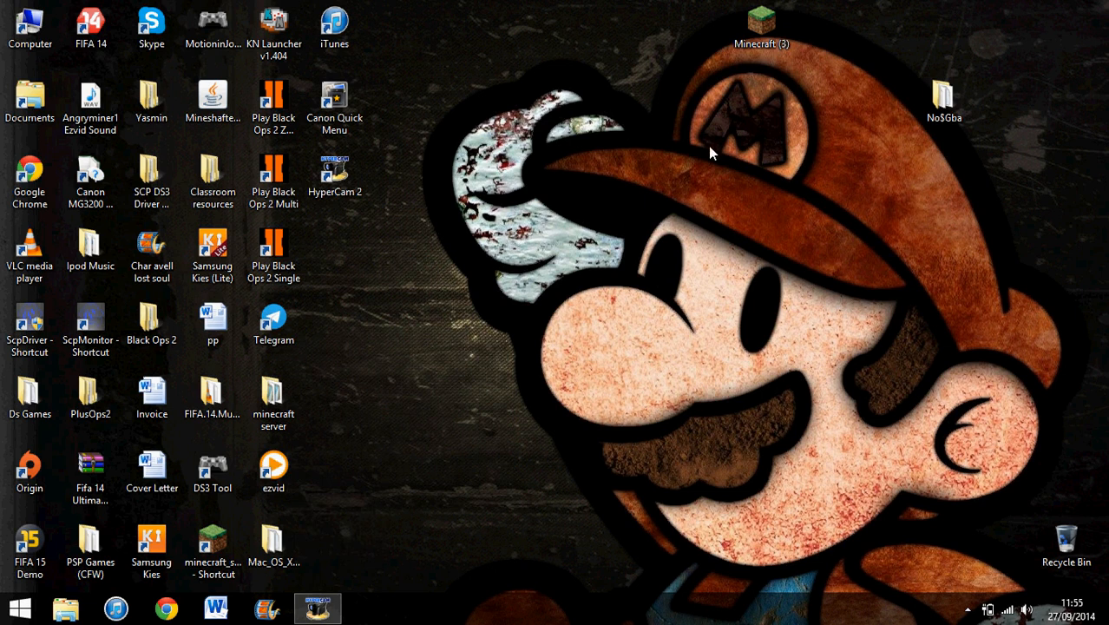
Open the NoSGba folder from the desktop in File Explorer.
click(944, 101)
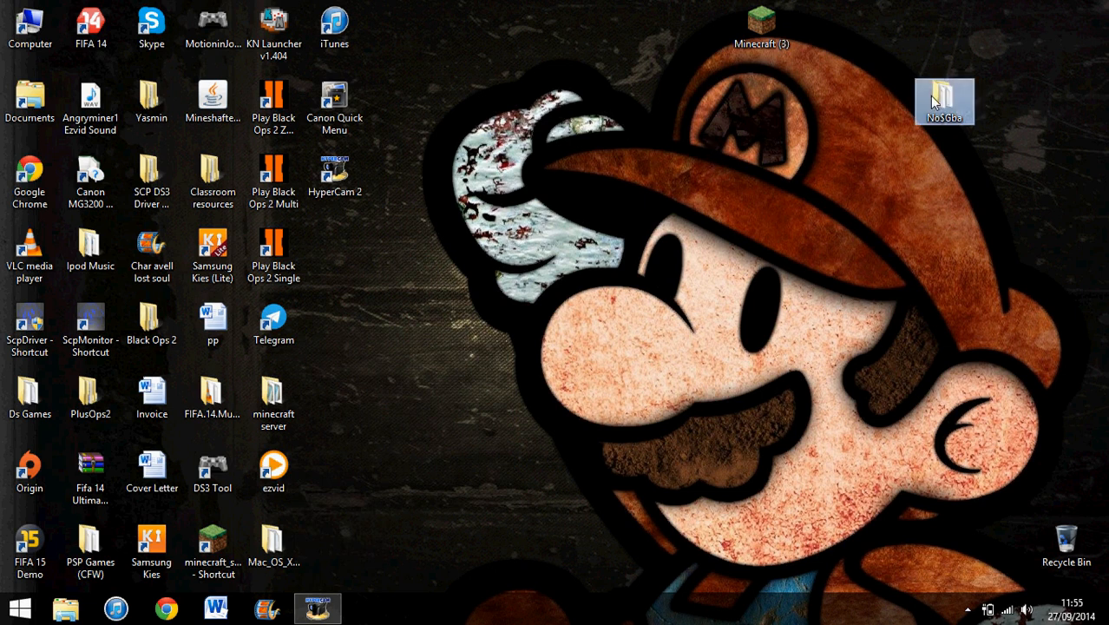
double_click(944, 101)
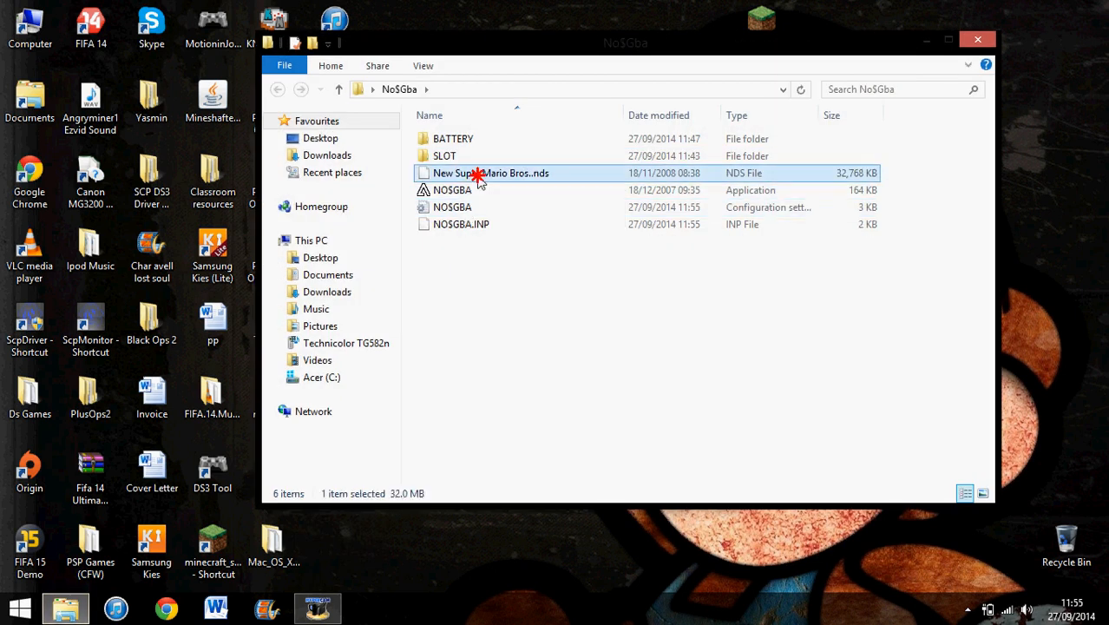
Launch the New Super Mario Bros. .nds file in NO$GBA, reaching the saved-data error.
double_click(491, 173)
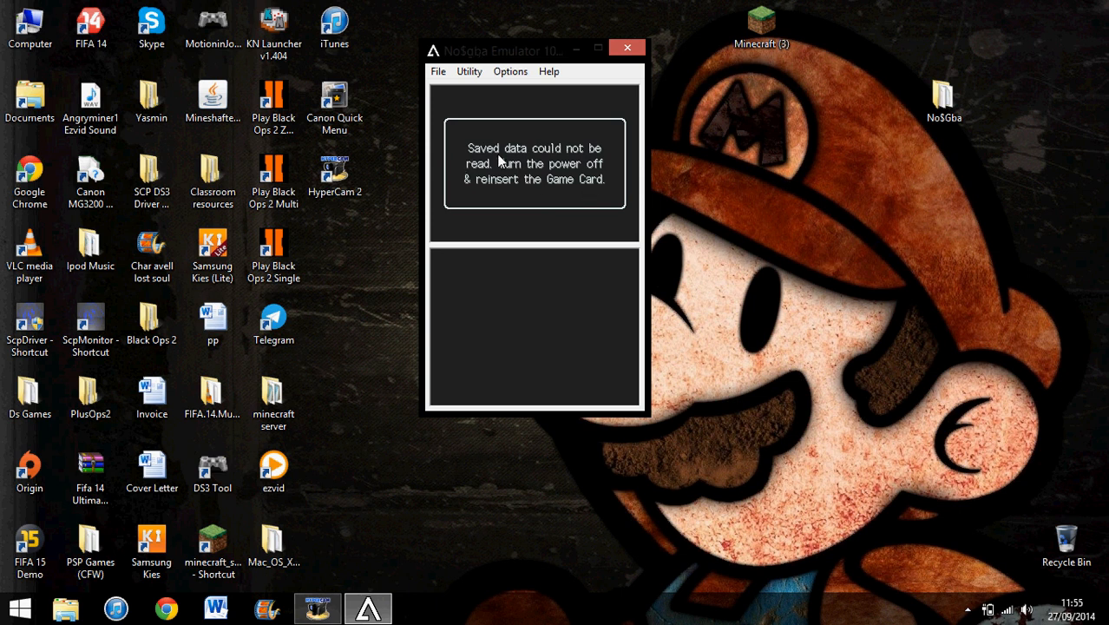
mouse_move(543, 163)
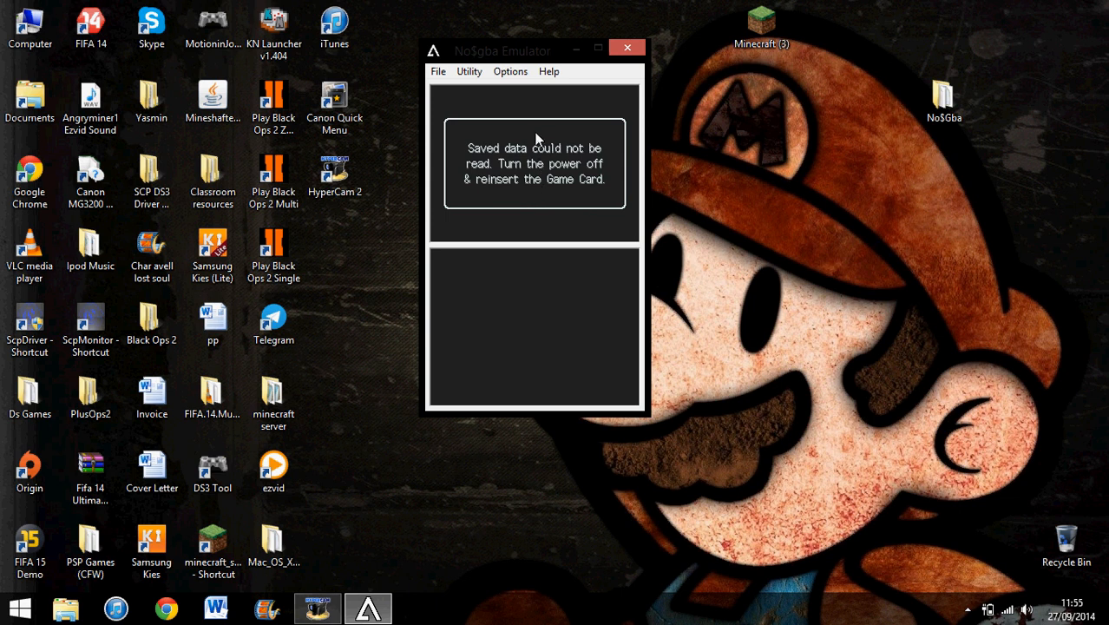
In Emulation Setup, set NDS Cartridge Backup Media to FRAM 32KBytes and confirm.
click(511, 71)
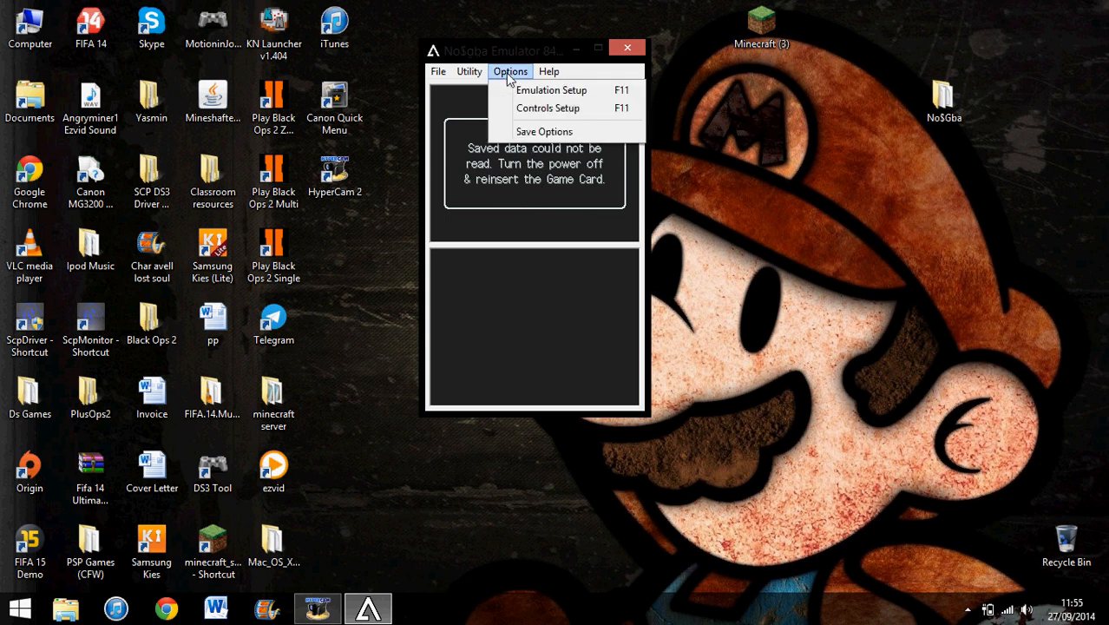
mouse_move(545, 90)
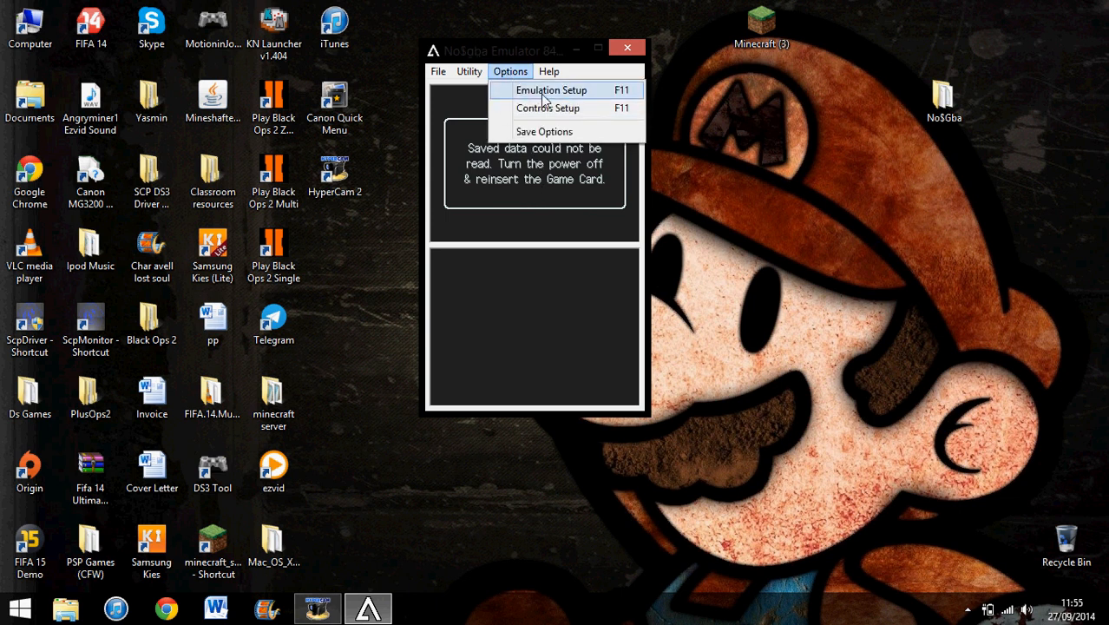
mouse_move(625, 97)
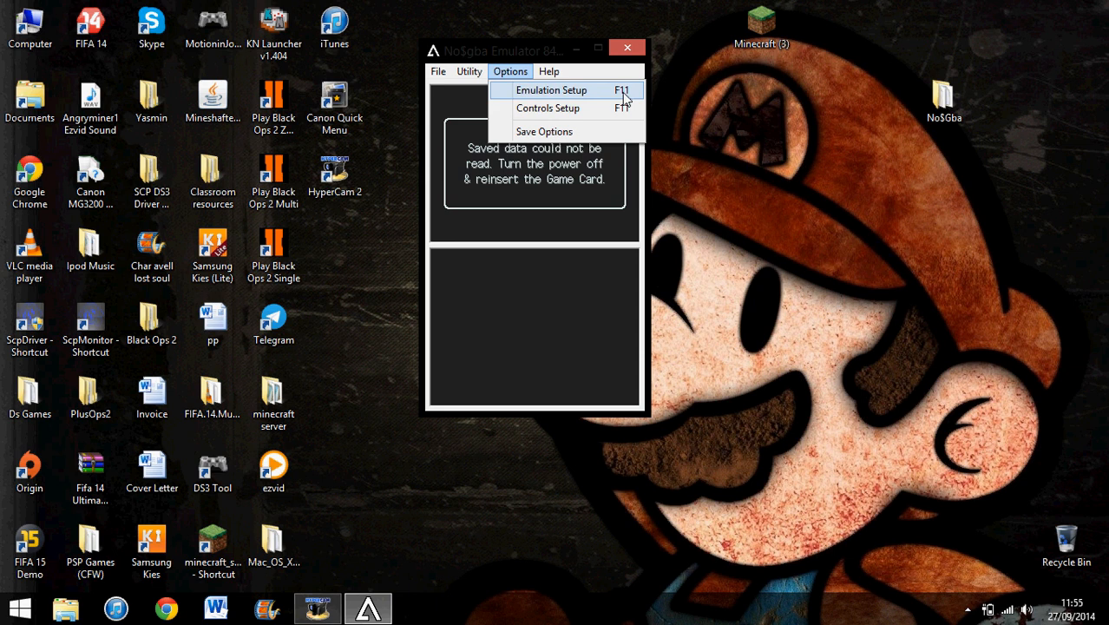
click(551, 90)
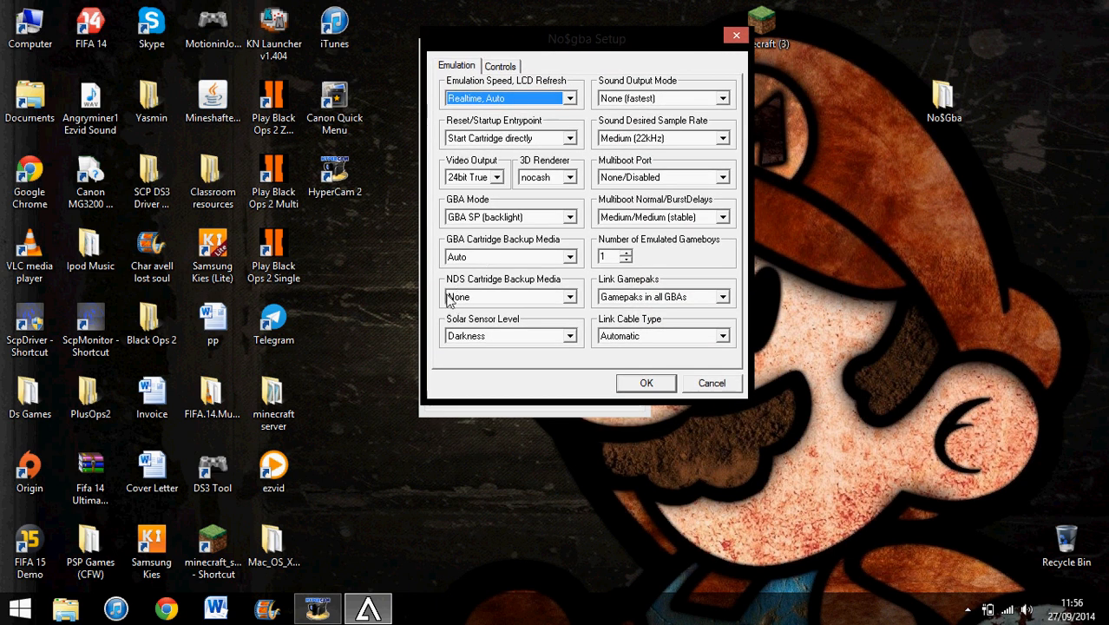
mouse_move(520, 292)
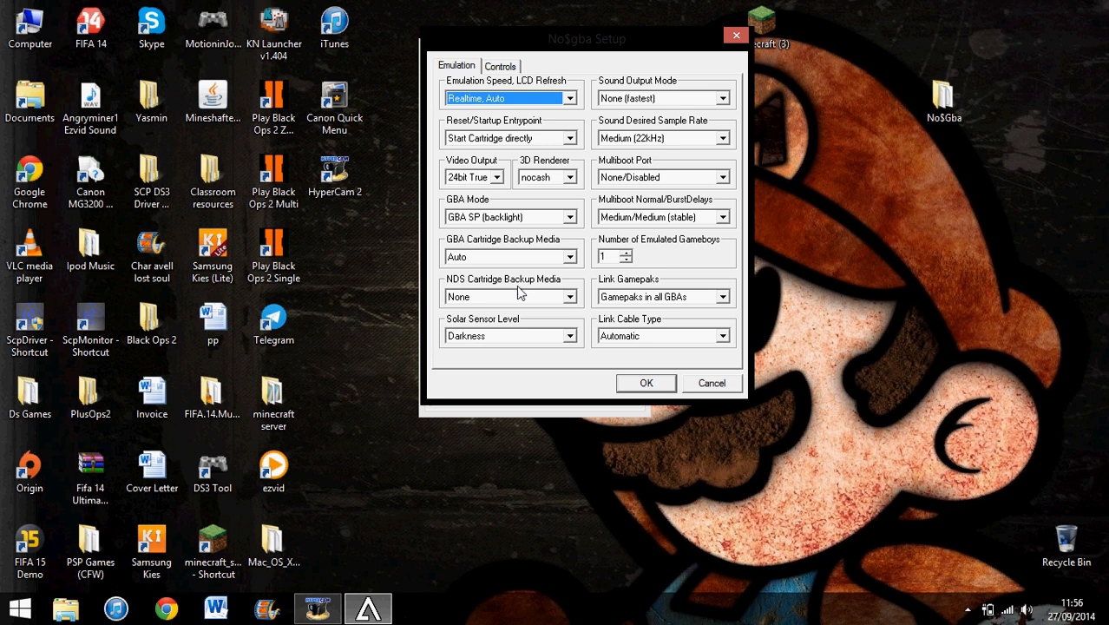
click(569, 295)
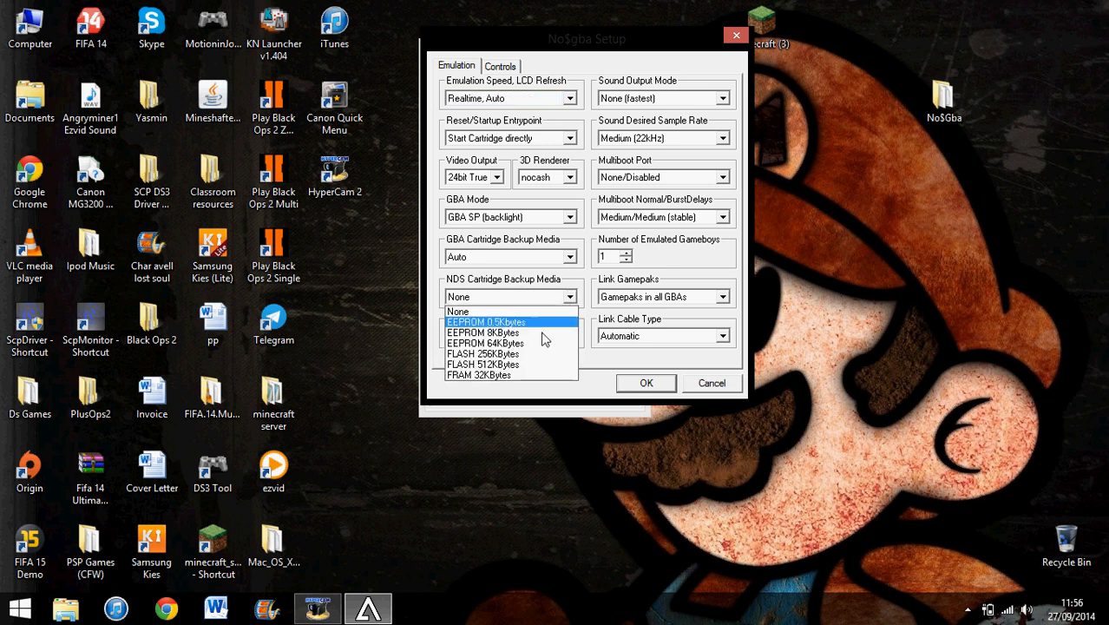
mouse_move(484, 374)
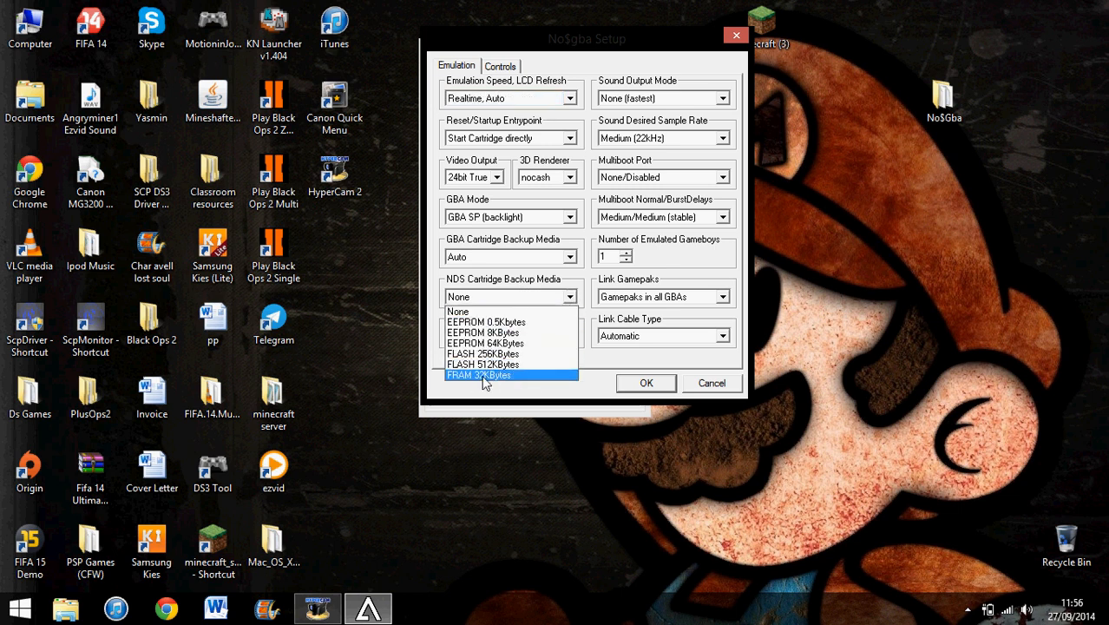
click(479, 375)
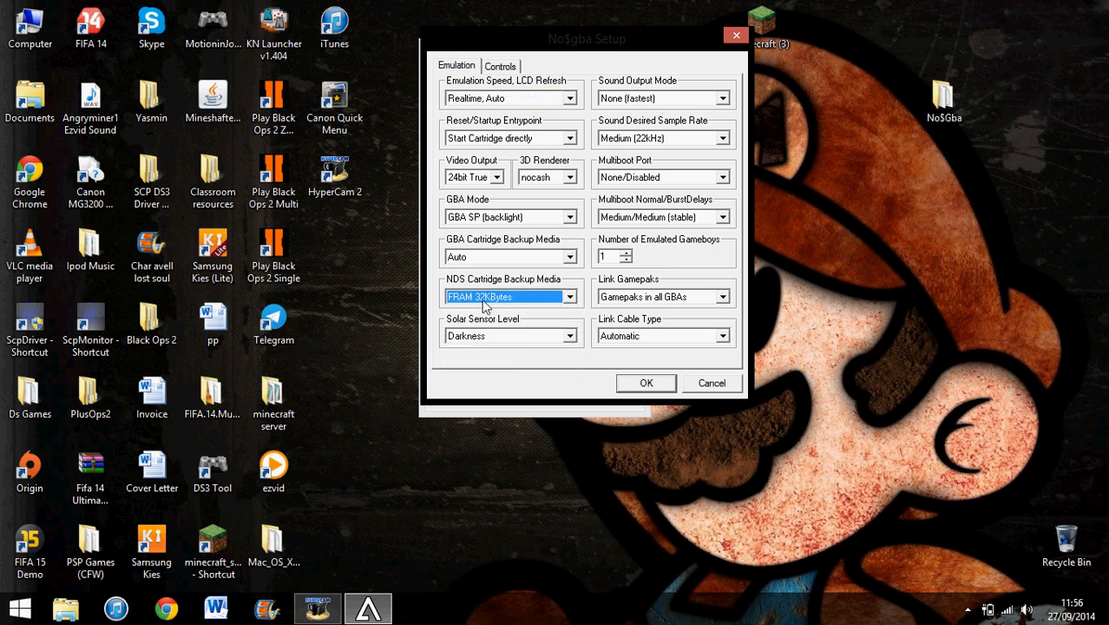
click(645, 384)
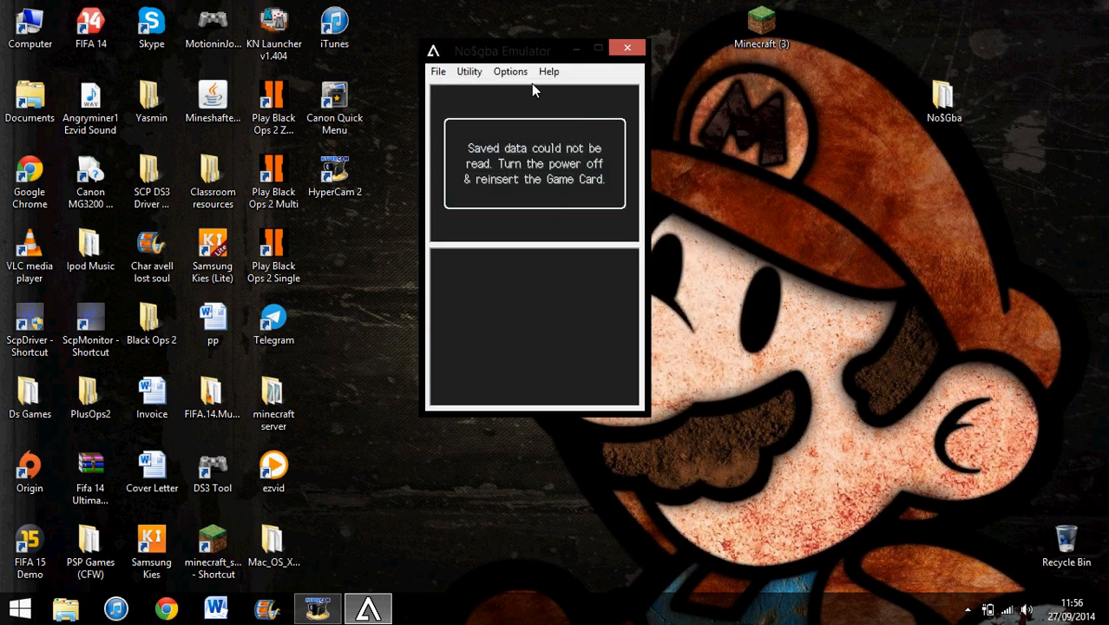
Save the emulator options via Save Options and acknowledge the Setup Saved message.
click(511, 71)
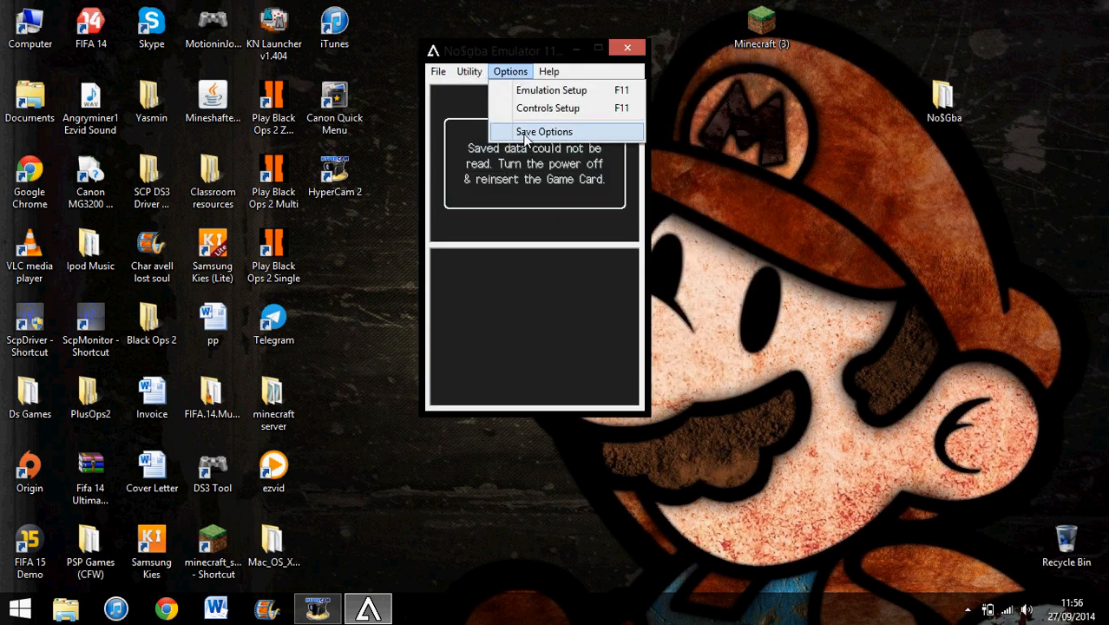
click(545, 132)
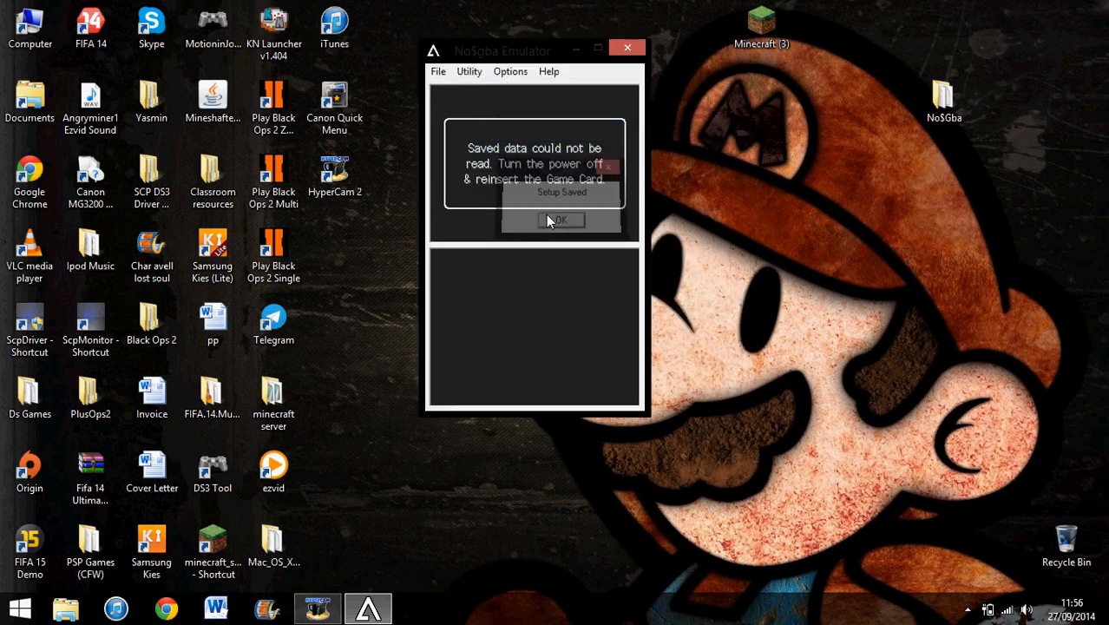
click(563, 219)
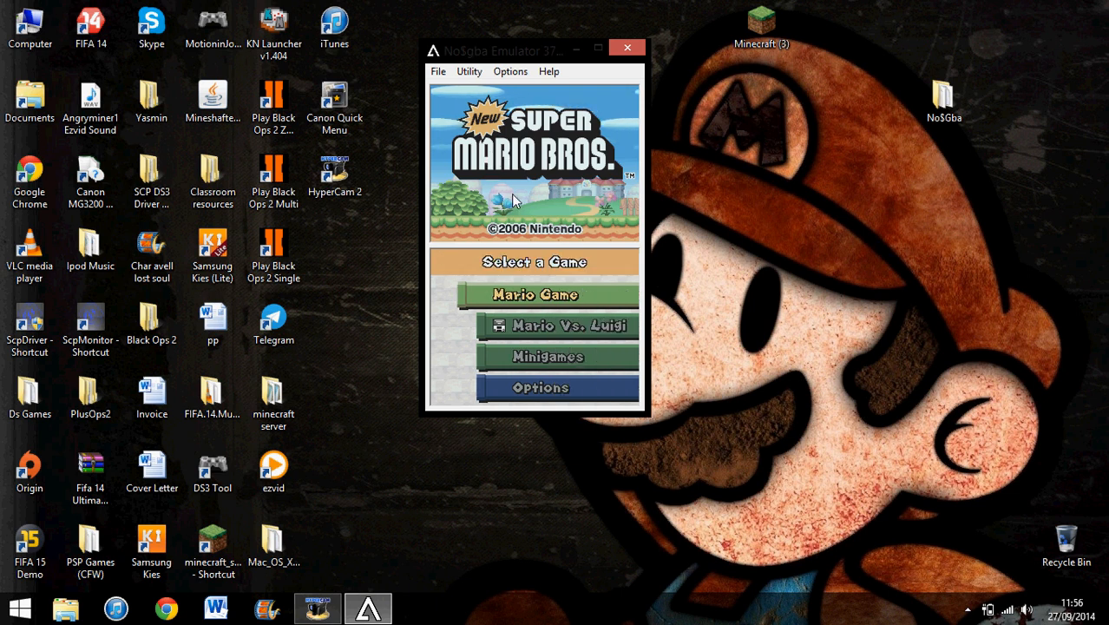
Choose Mario Game on the touch screen to reach the file-select screen with three new files.
drag(518, 48, 503, 52)
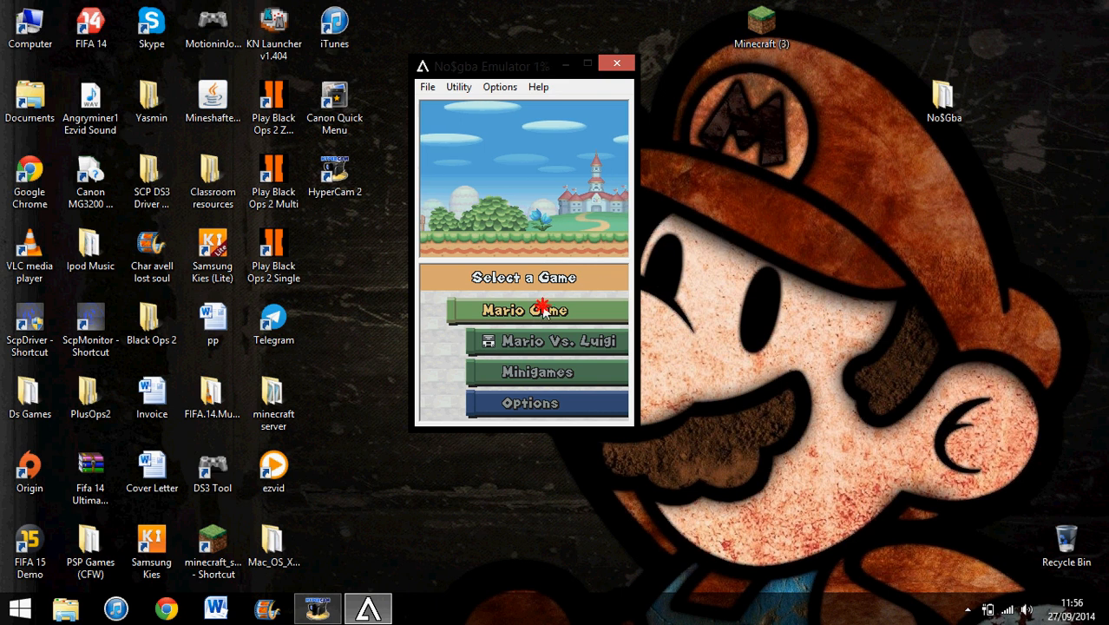
click(524, 309)
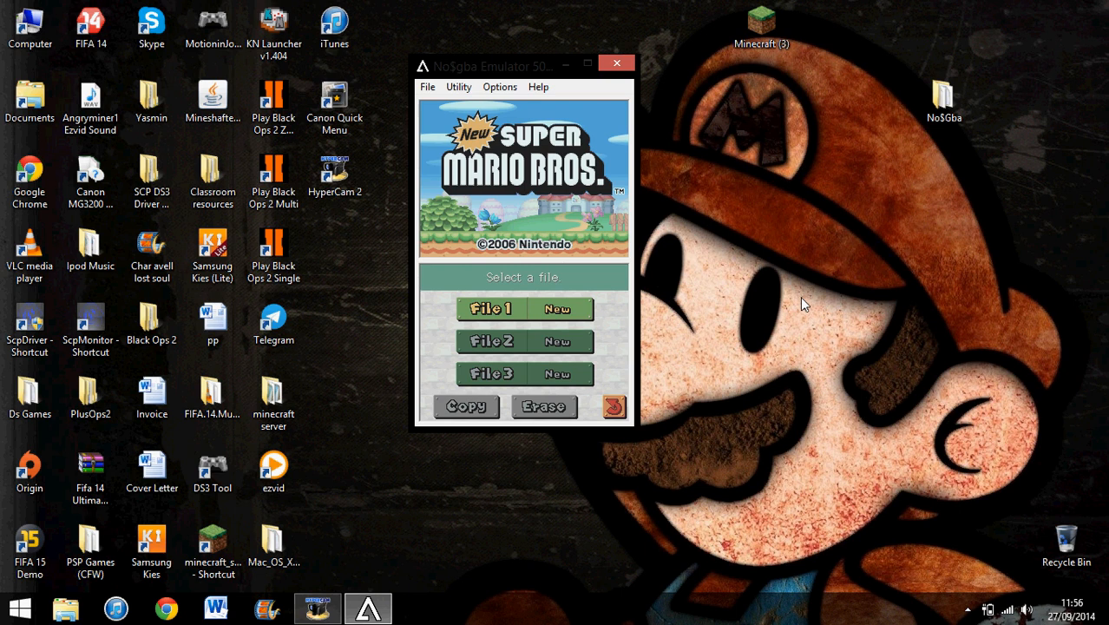
mouse_move(784, 302)
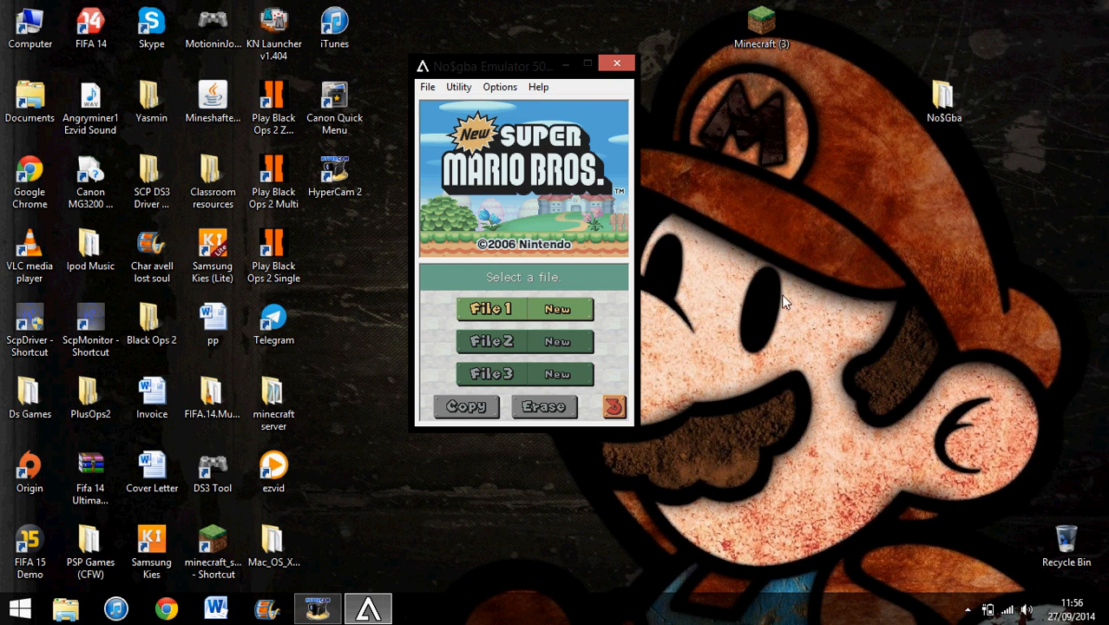
mouse_move(623, 33)
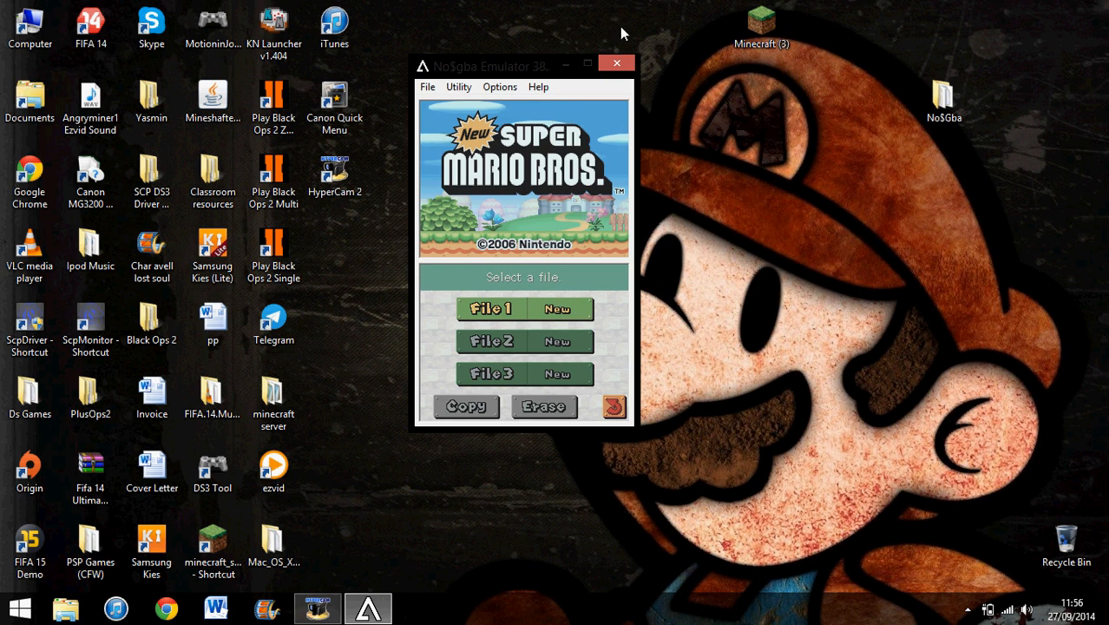